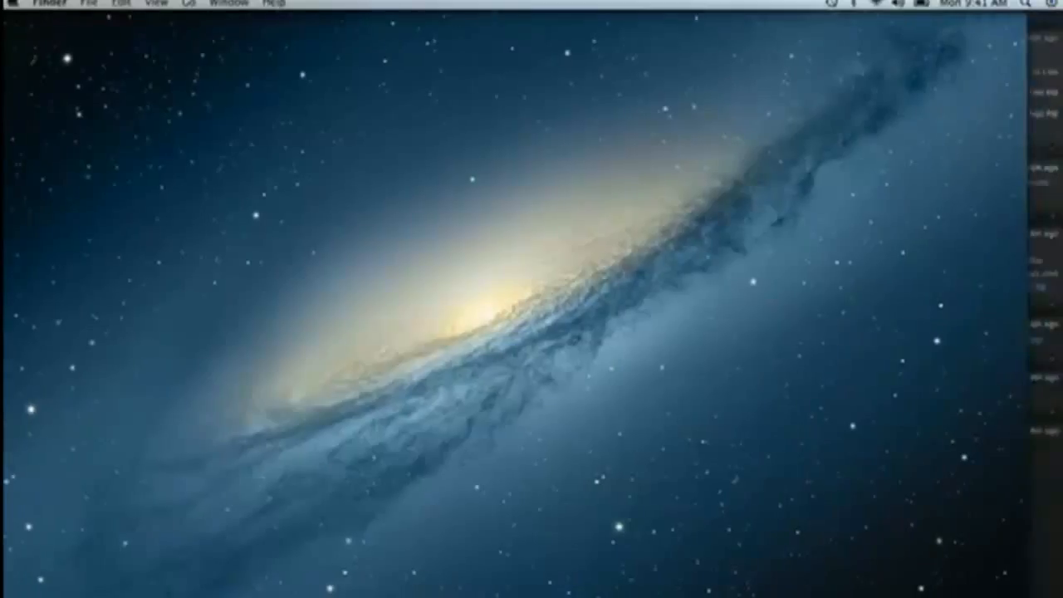
- Slide out the Notification Center panel from the menu bar's right end
left_click(1055, 4)
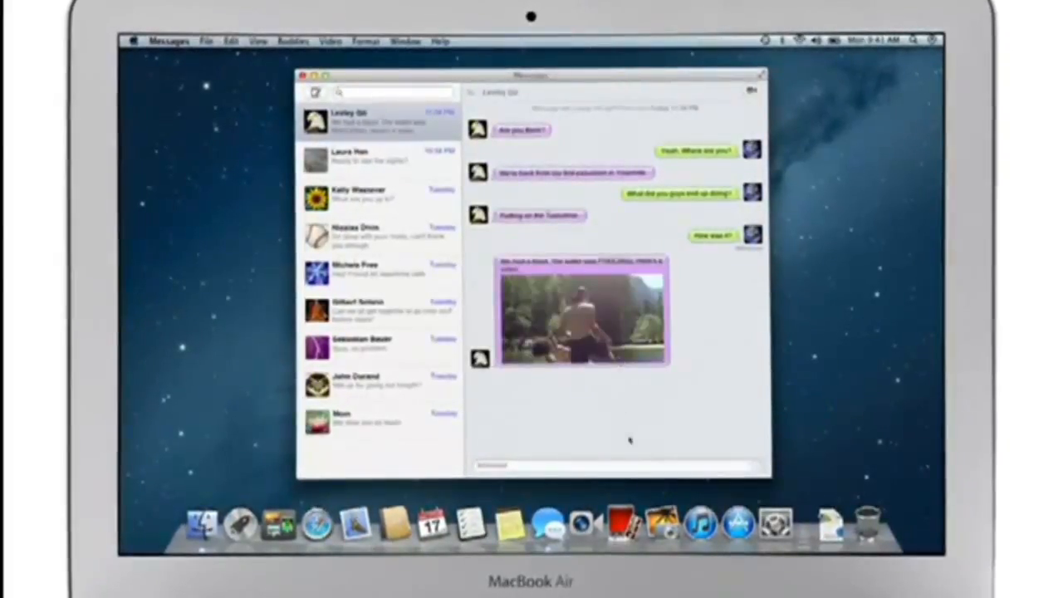
- Select the top Messages conversation to show the shared outdoor-trip photo
double_click(581, 316)
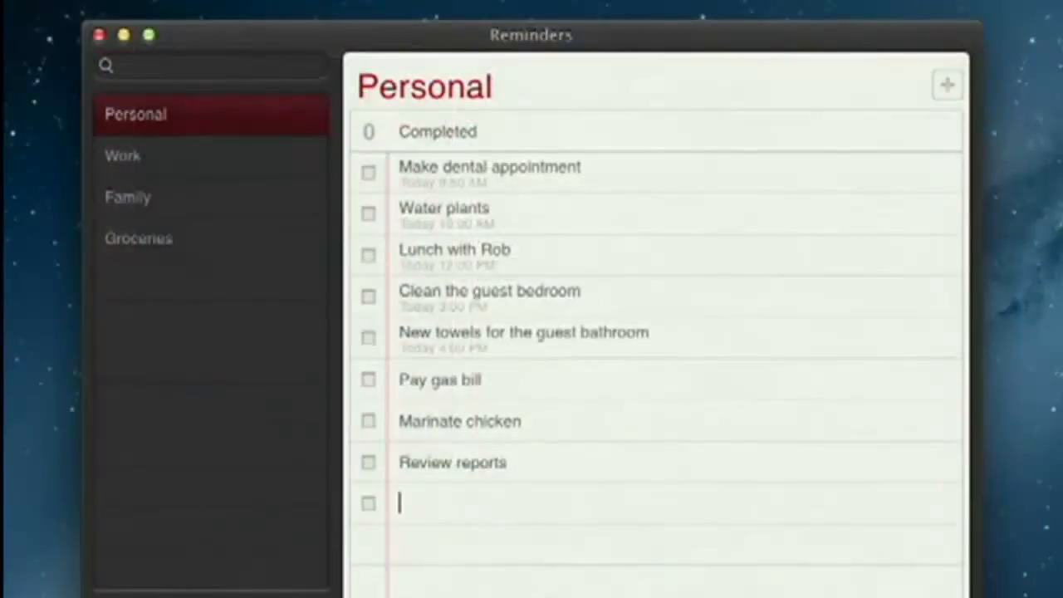
- Enter 'Call Laura' as a new item in the Personal reminders list
type("Call Laura")
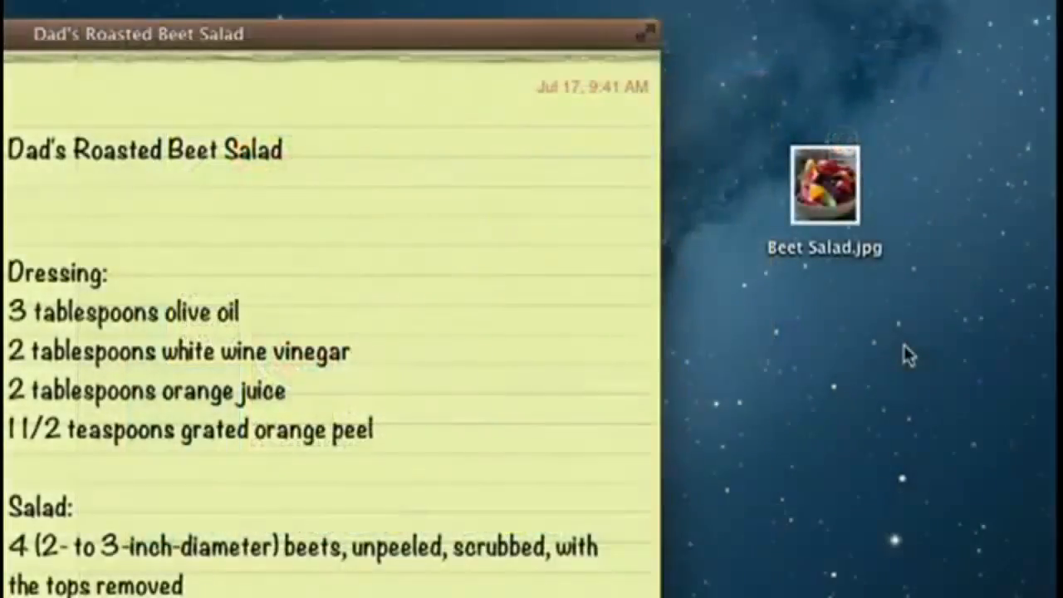
- Drop Beet Salad.jpg into the Dad's Roasted Beet Salad note below its title
left_click_drag(825, 183, 358, 191)
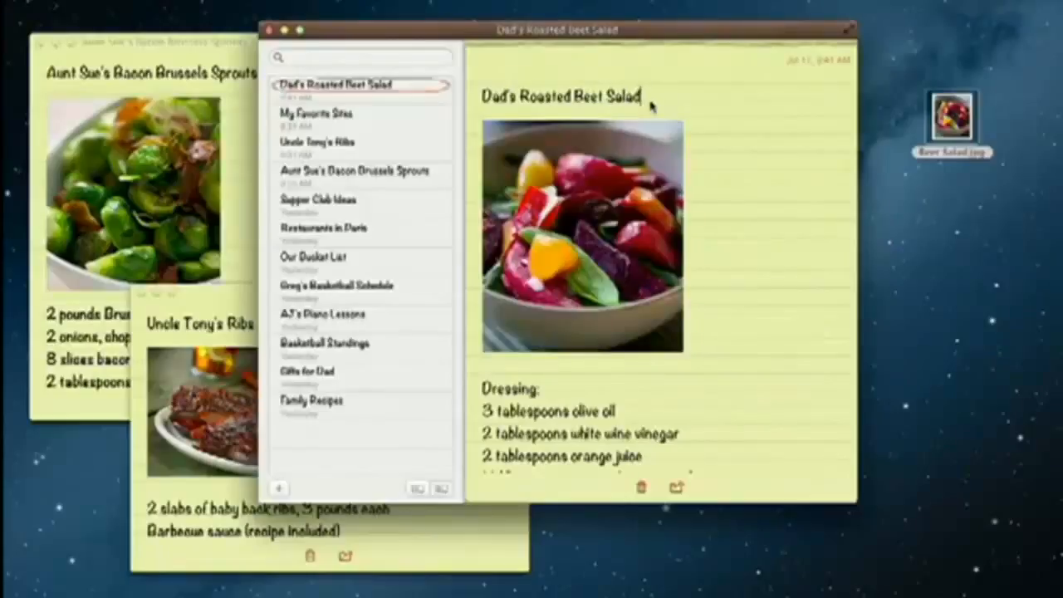
left_click(315, 114)
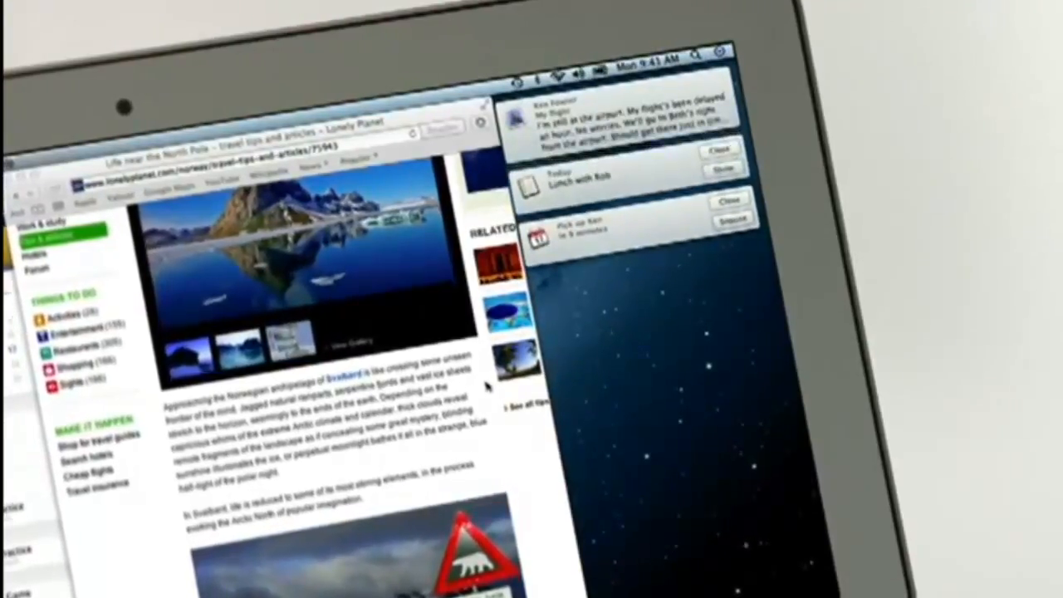
- Review the message, Lunch with Rob and Pick up Ken alerts in Notification Center
left_click(719, 149)
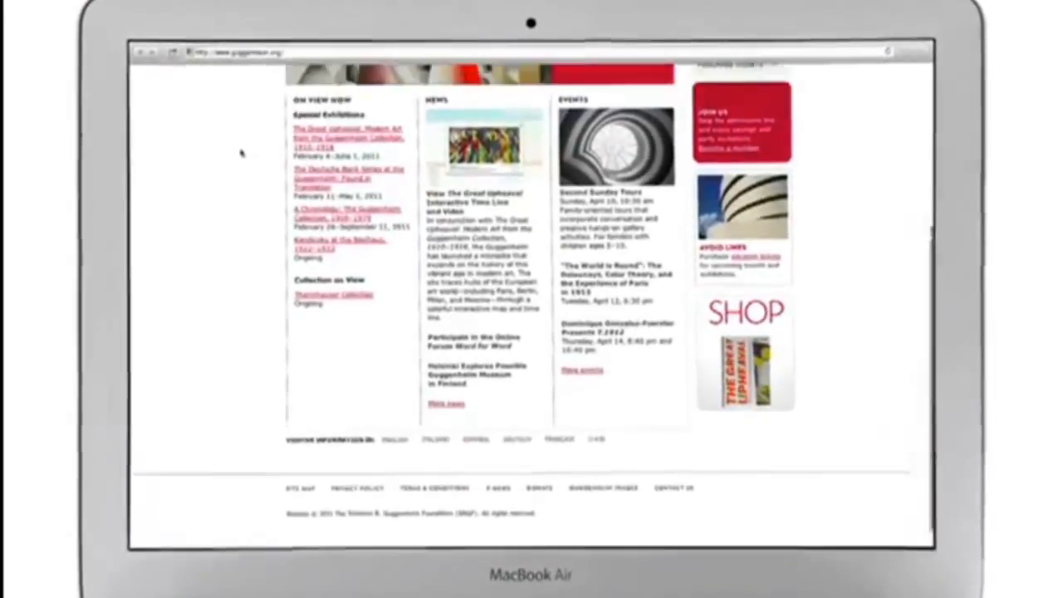
- Tweet the Guggenheim page: "Just saw the latest exhibit at the Guggenheim. Amazing!"
scroll("up", 3)
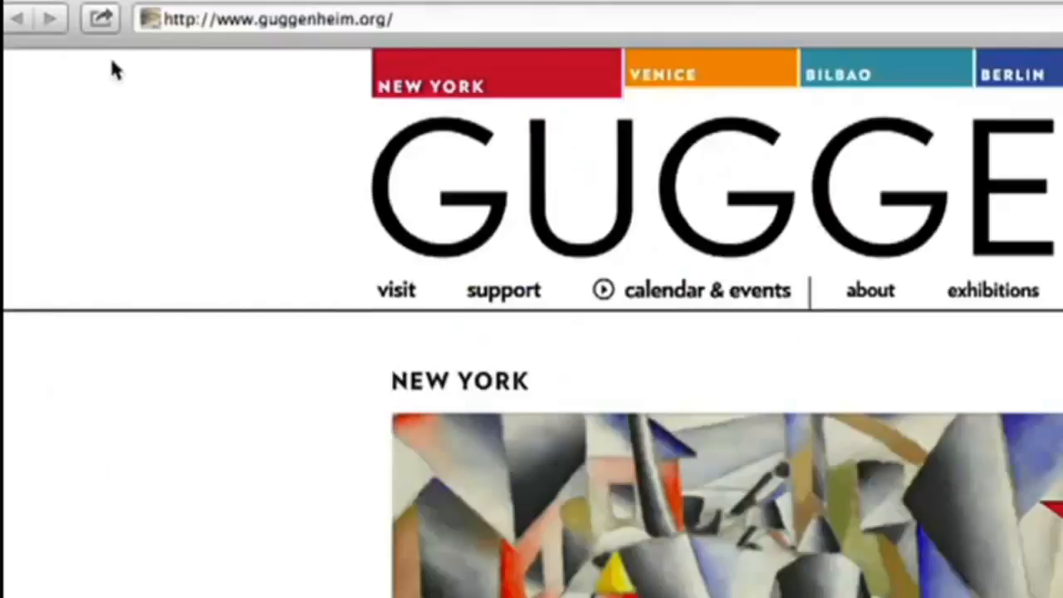
mouse_move(90, 38)
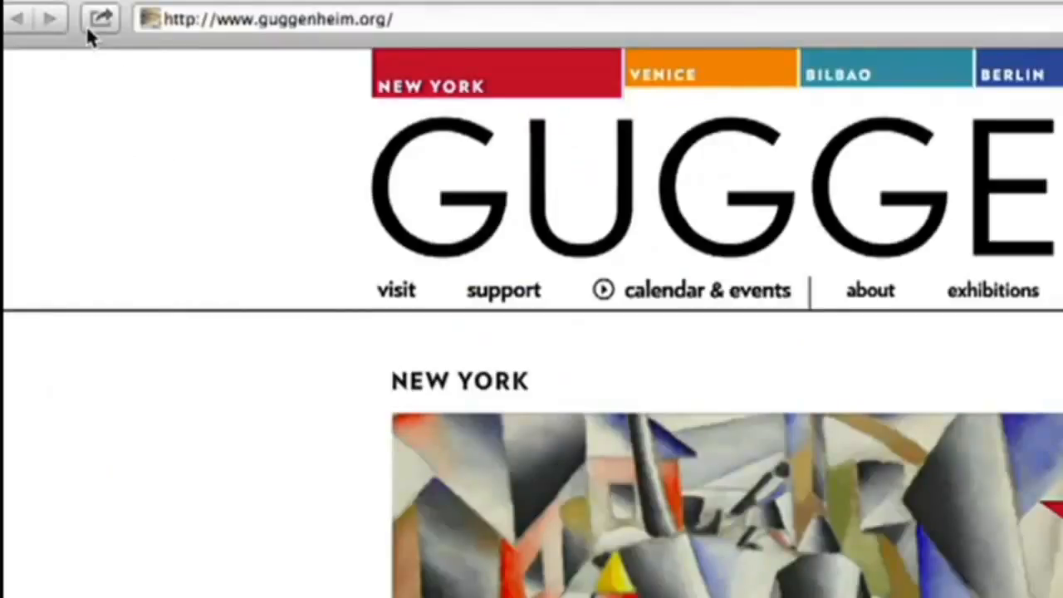
left_click(100, 18)
type("Just saw the latest exhibit at the Guggenheim. Ama")
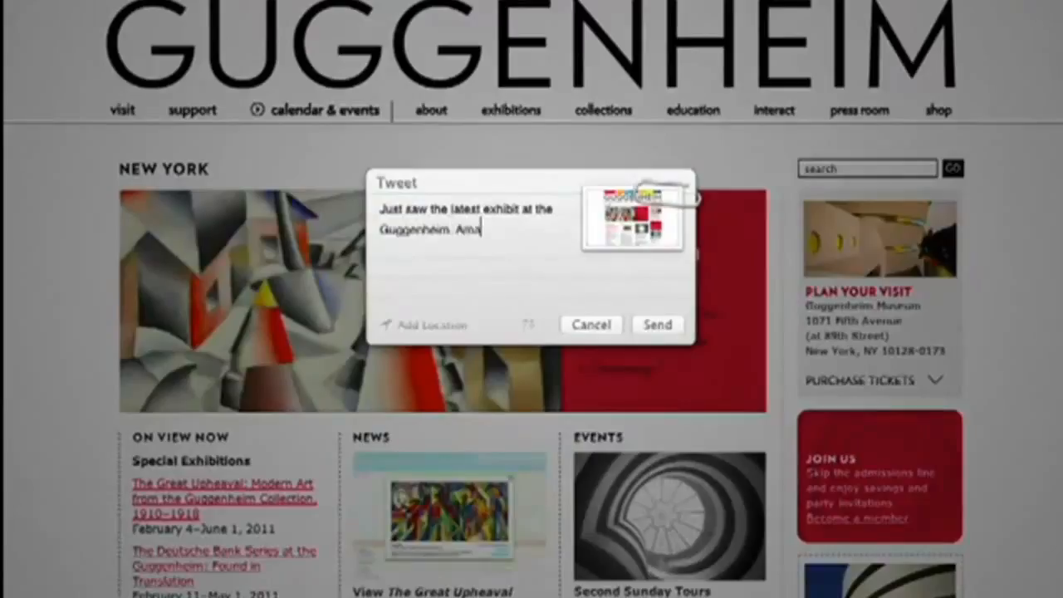
type("zing!")
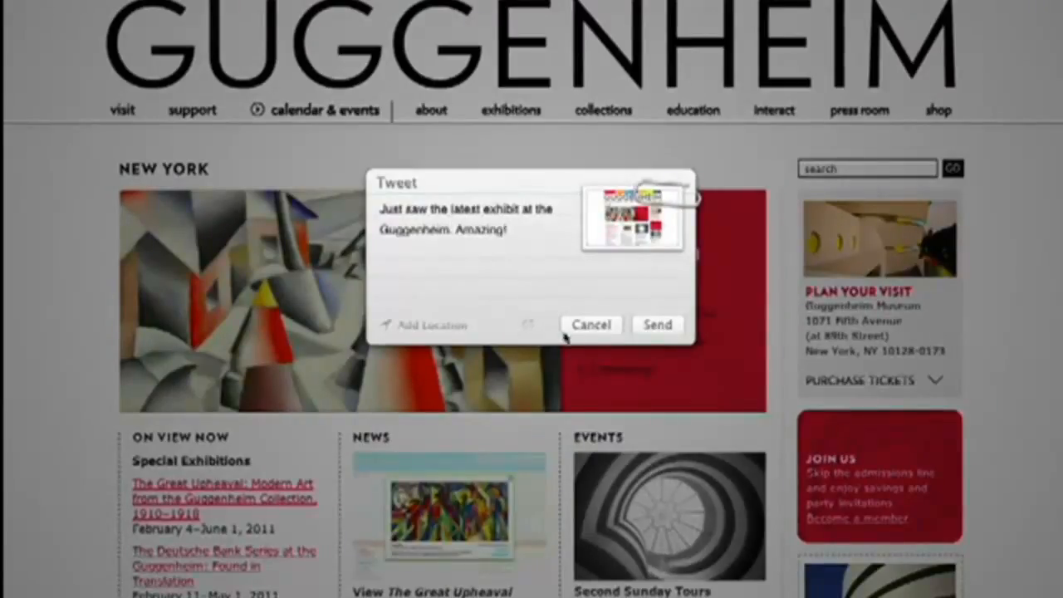
left_click(590, 324)
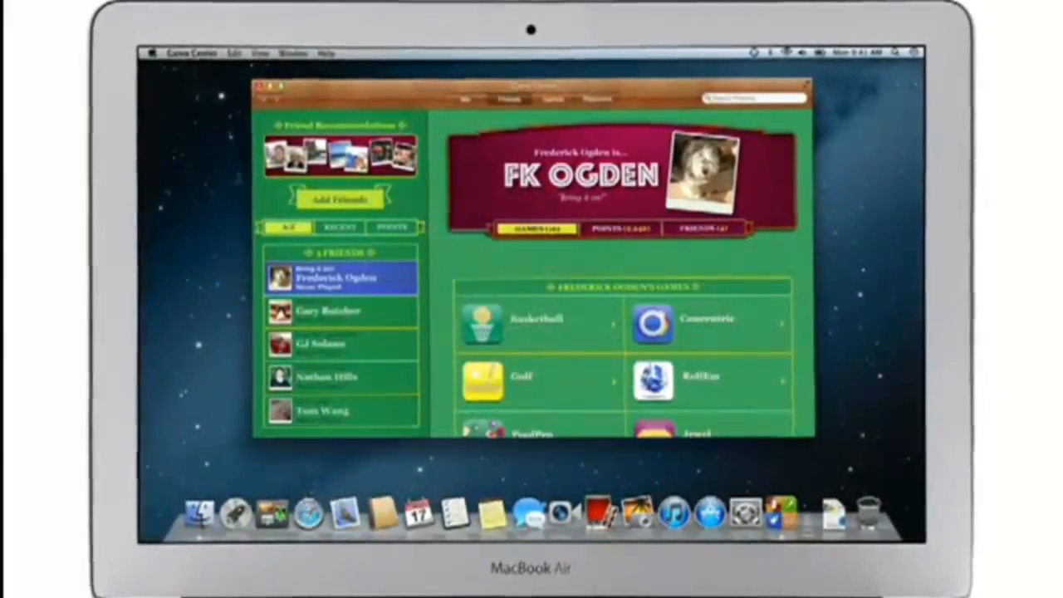
- Send a Game Center friend request and view Real Racing 2's achievements
left_click(339, 199)
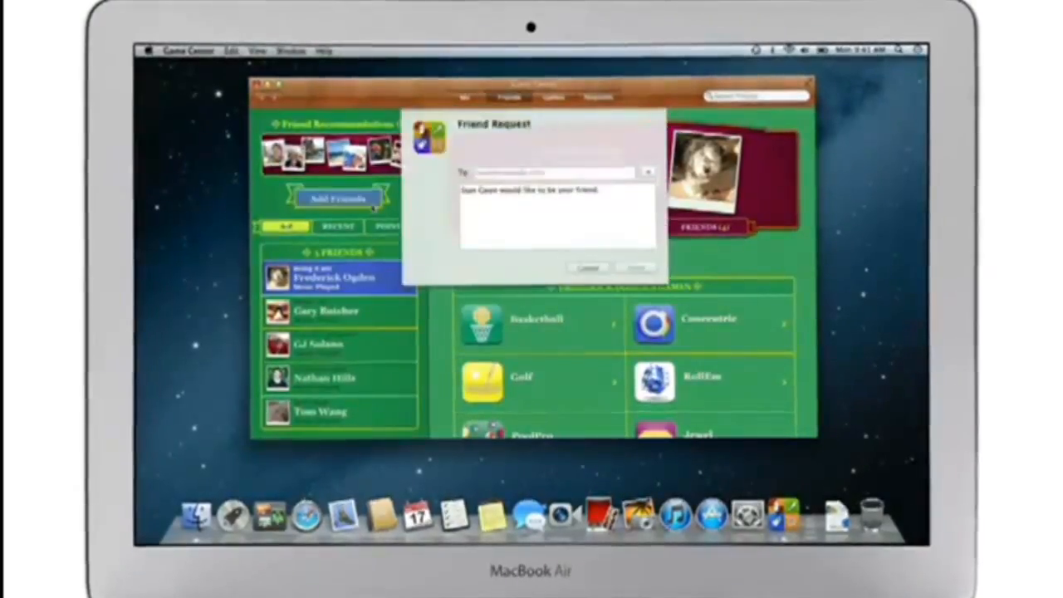
left_click(552, 171)
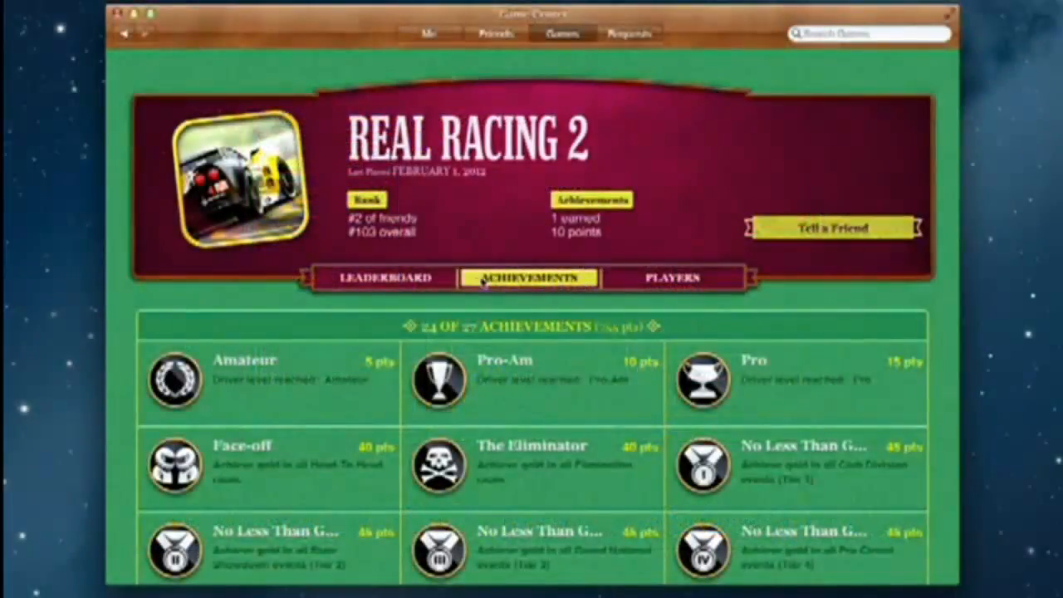
left_click(383, 278)
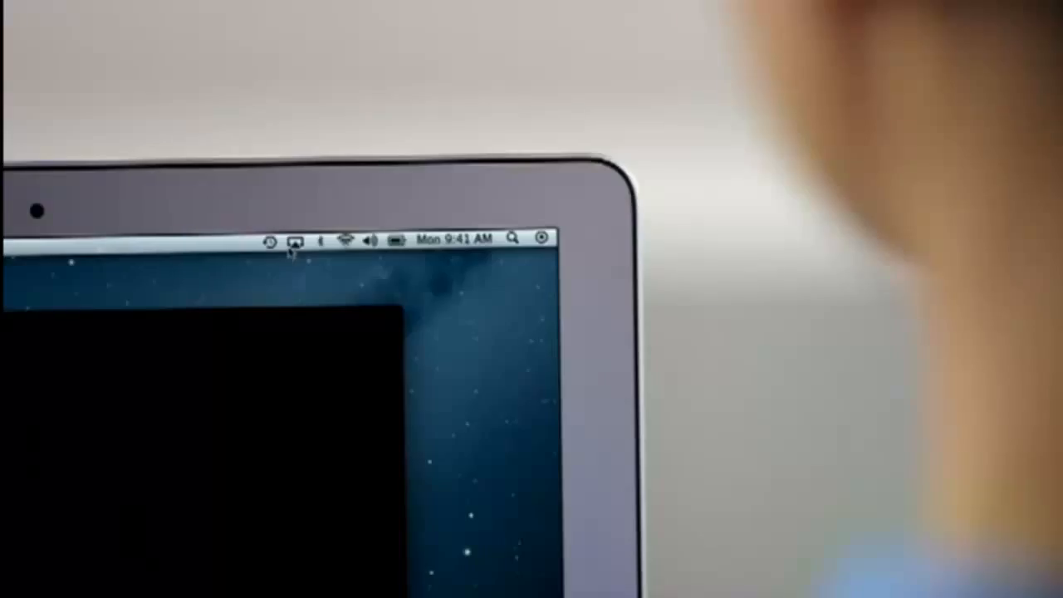
- Choose Apple TV from the AirPlay Mirroring menu
left_click(294, 240)
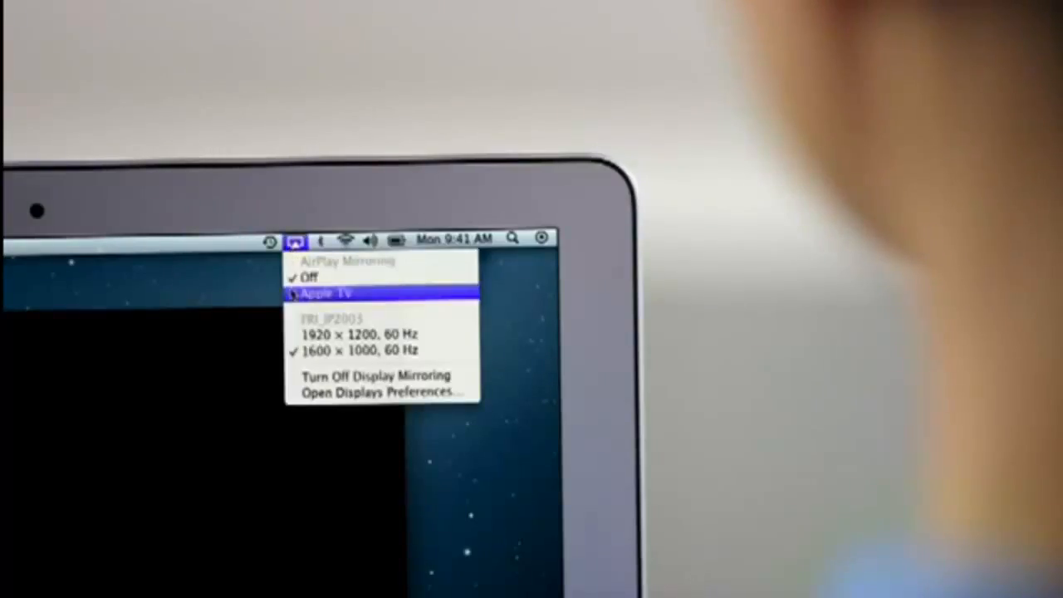